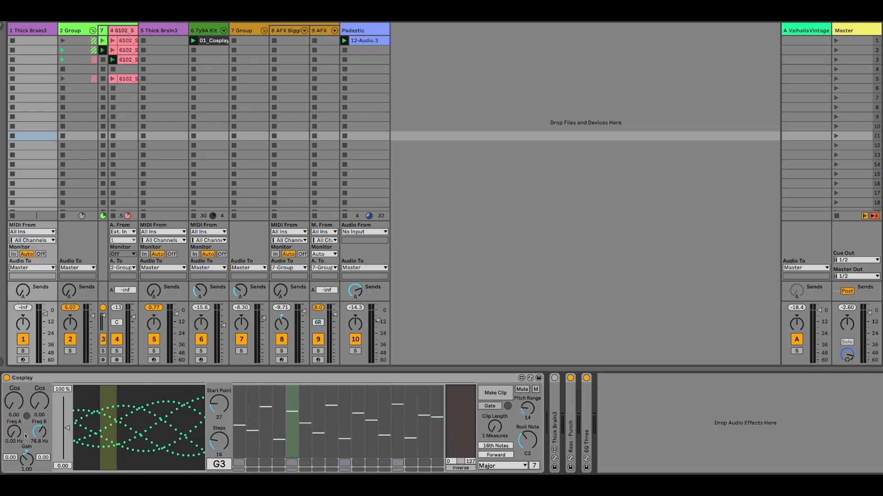
Step: Lower wave A's frequency to about 13.6 Hz and reduce the gain to 0.29
drag(39, 432, 38, 428)
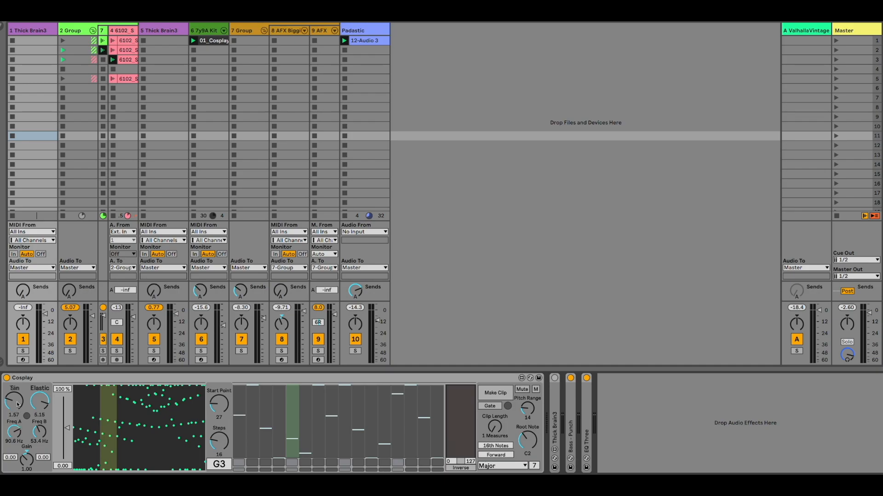
drag(39, 400, 40, 411)
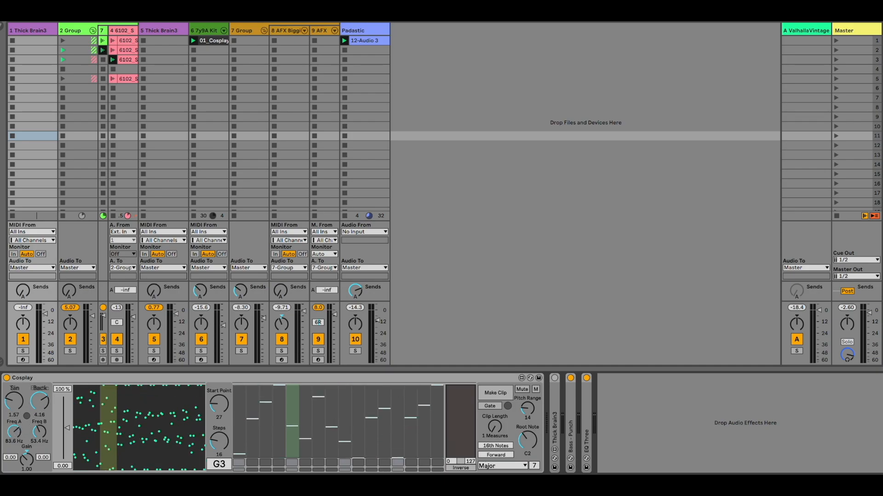
drag(14, 432, 14, 445)
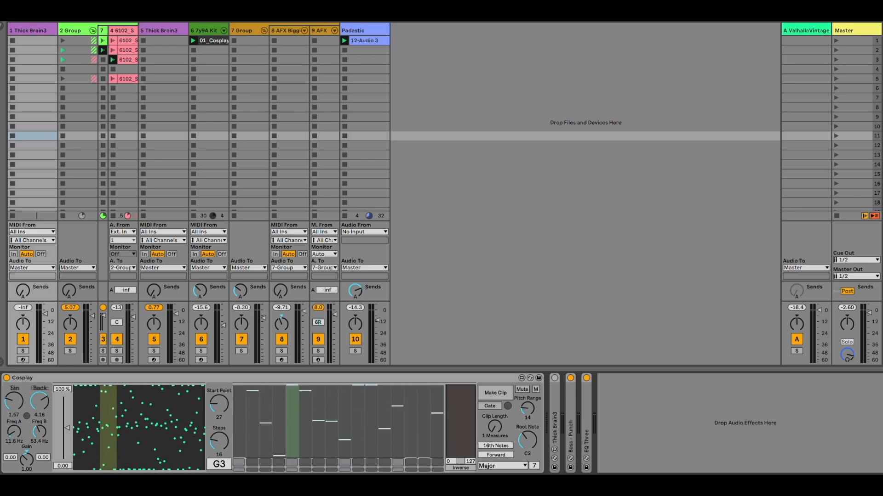
drag(11, 433, 12, 416)
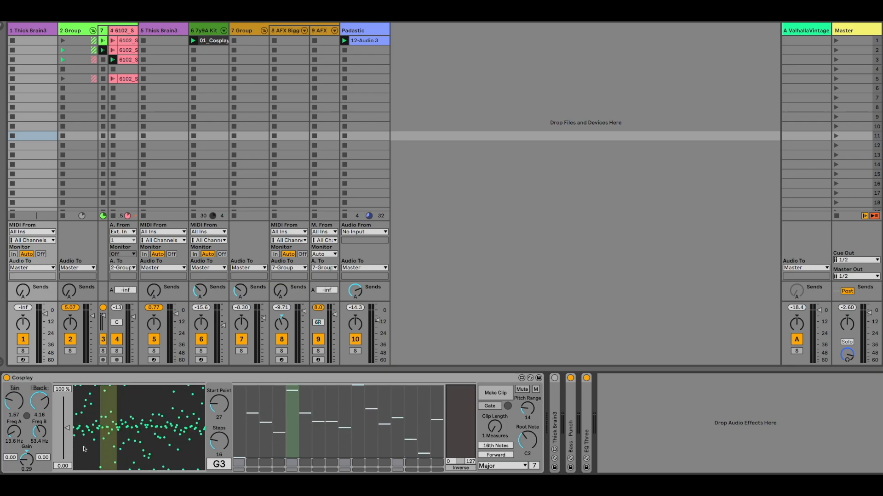
mouse_move(66, 442)
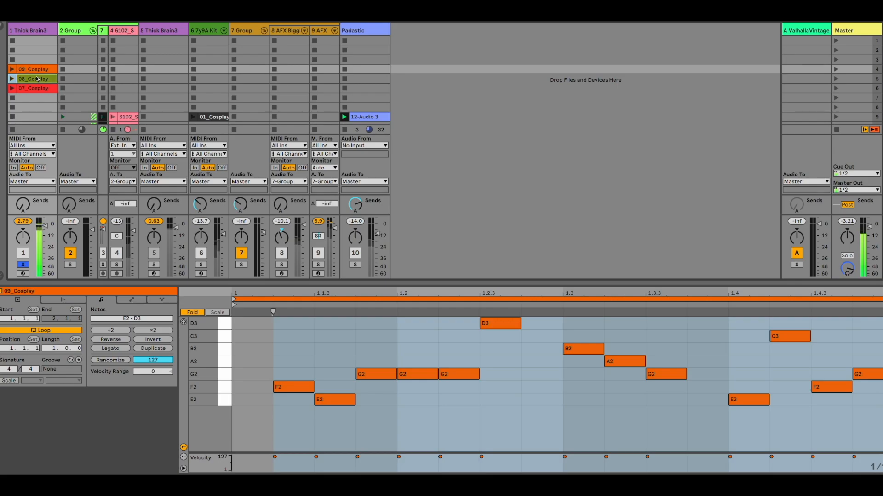
Step: Show the D2–A3 melody notes of the 07_Cosplay clip in the Clip View
click(28, 88)
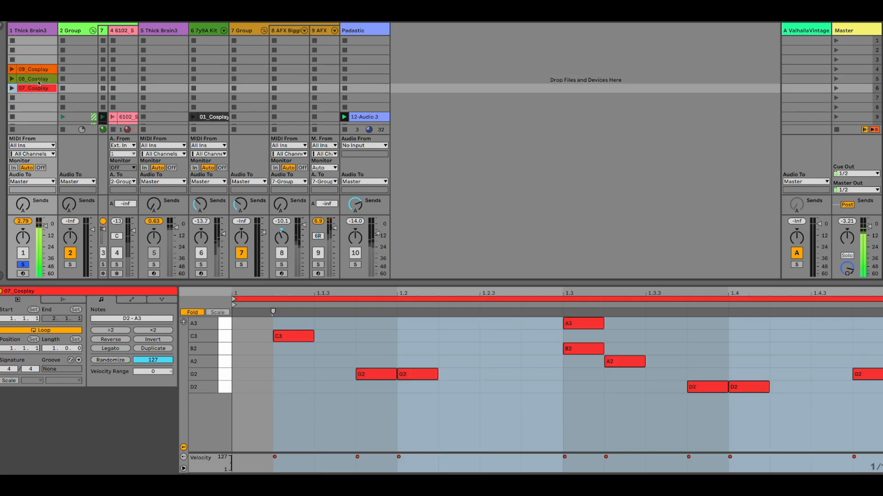